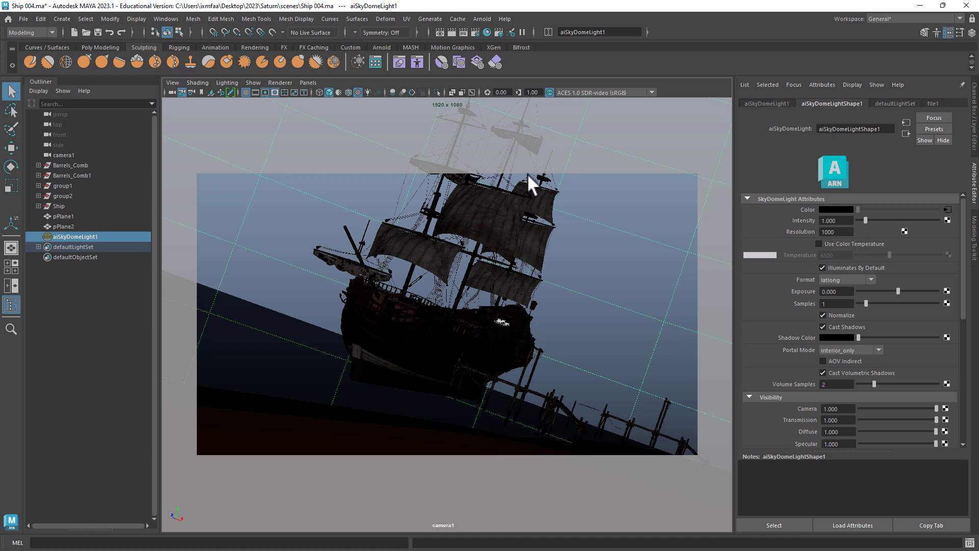
pyautogui.moveTo(573, 205)
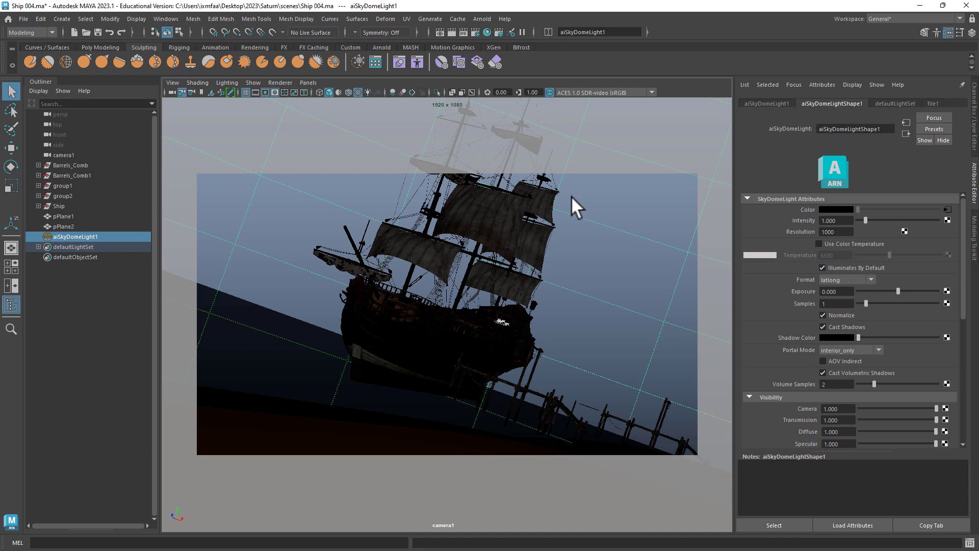
pyautogui.moveTo(474, 51)
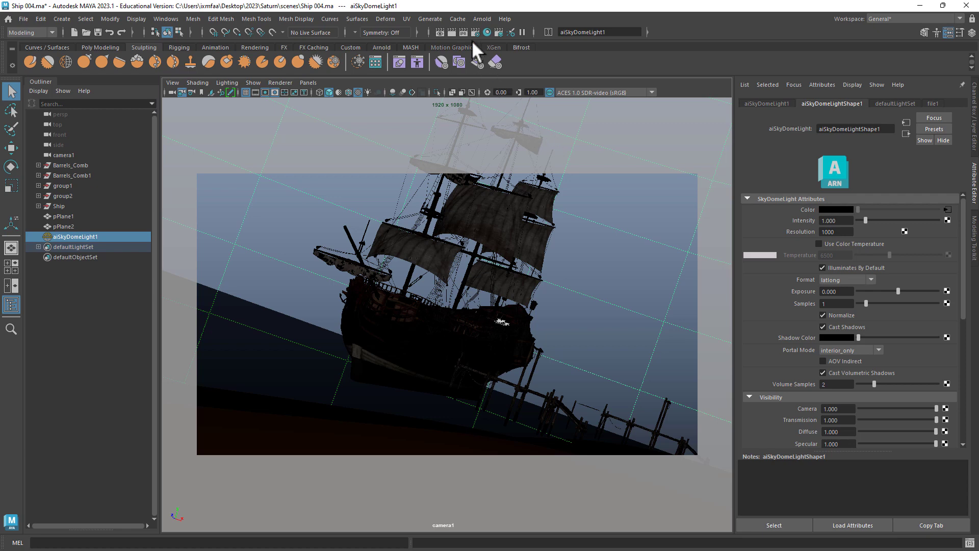
pyautogui.moveTo(475, 31)
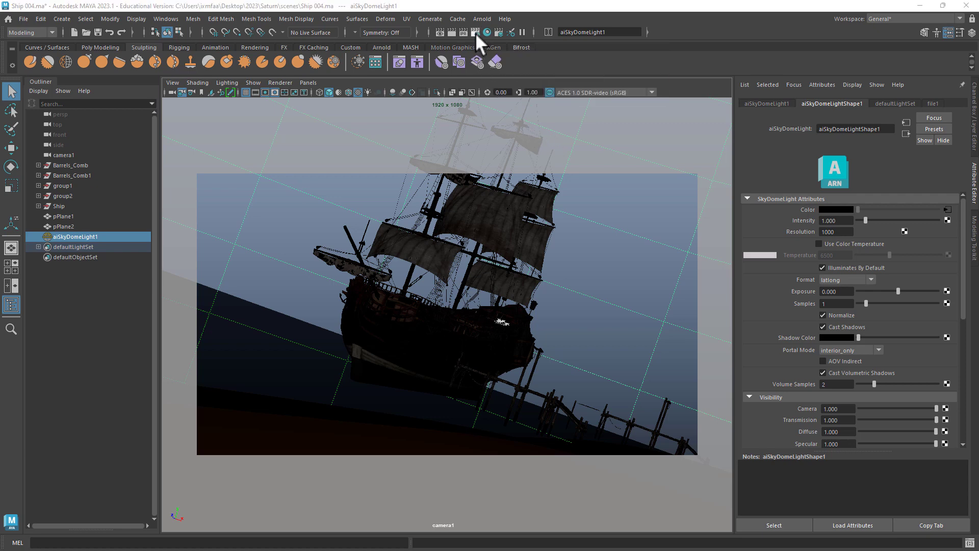
# Add a custom Arnold AOV named AO in the Render Settings AOVs list
pyautogui.click(477, 32)
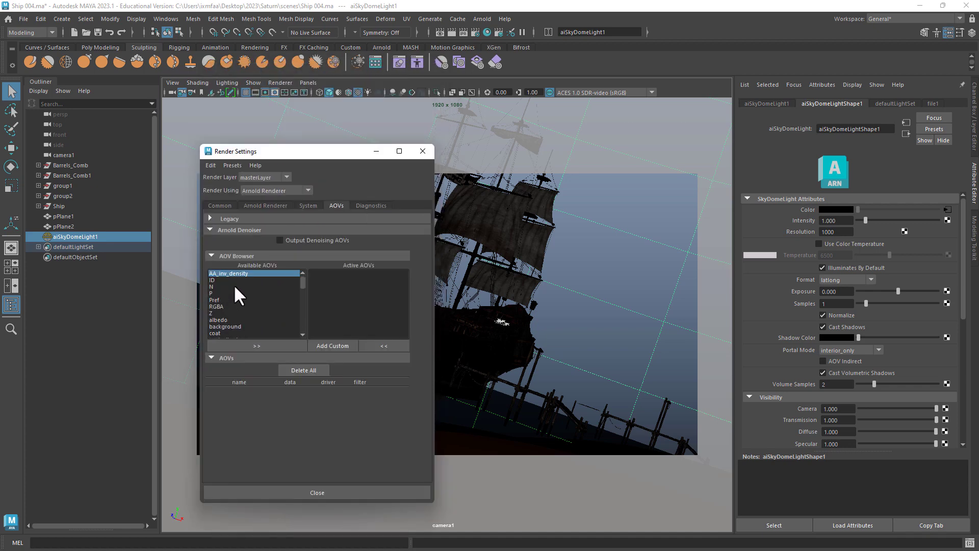
pyautogui.click(333, 346)
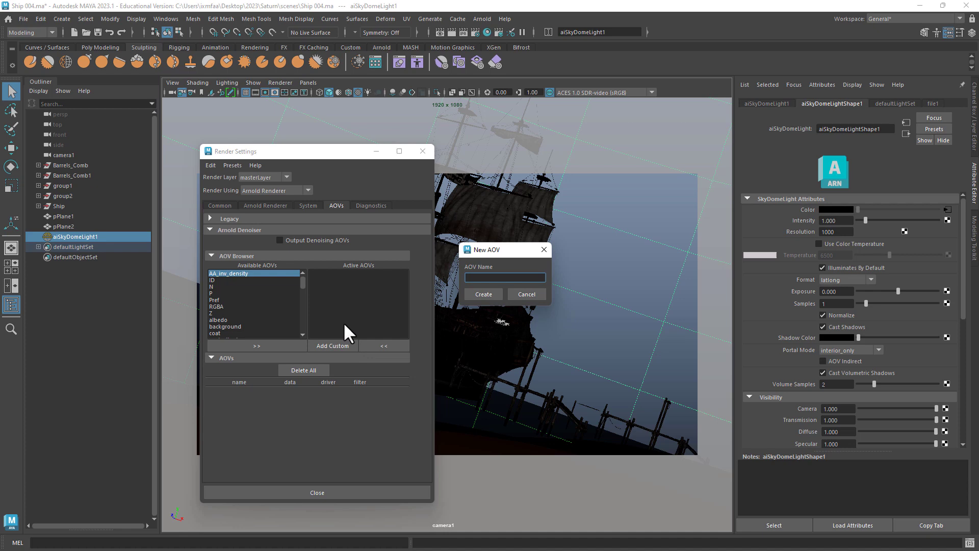
pyautogui.click(484, 294)
pyautogui.write('amb')
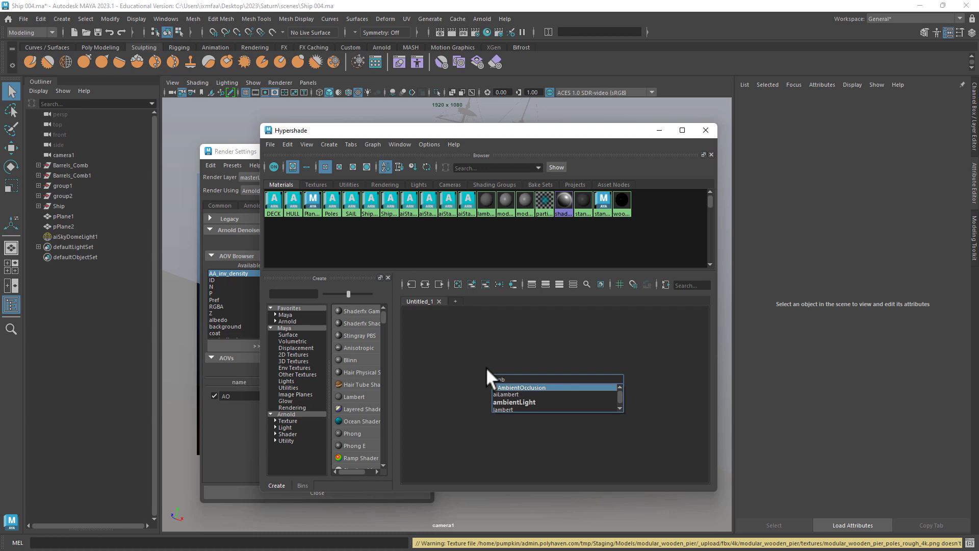
# Create an aiAmbientOcclusion shader for the AO AOV and render in Arnold RenderView
pyautogui.click(523, 386)
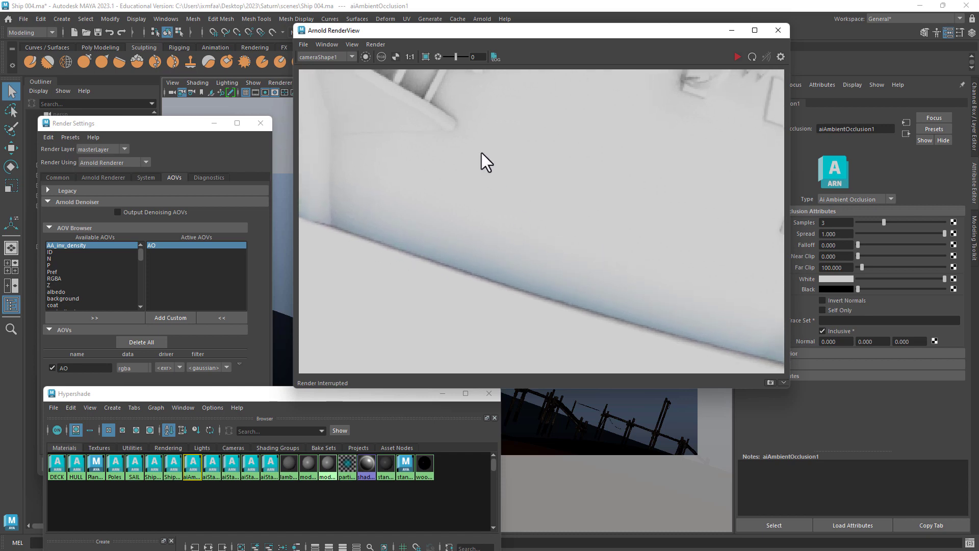
# Display the AO pass instead of Beauty in Arnold RenderView
pyautogui.click(351, 44)
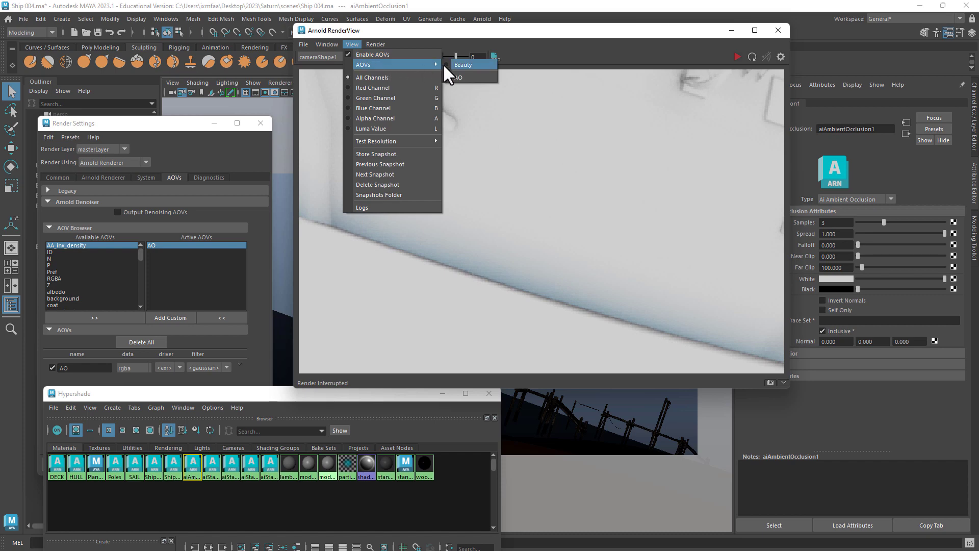
pyautogui.click(463, 64)
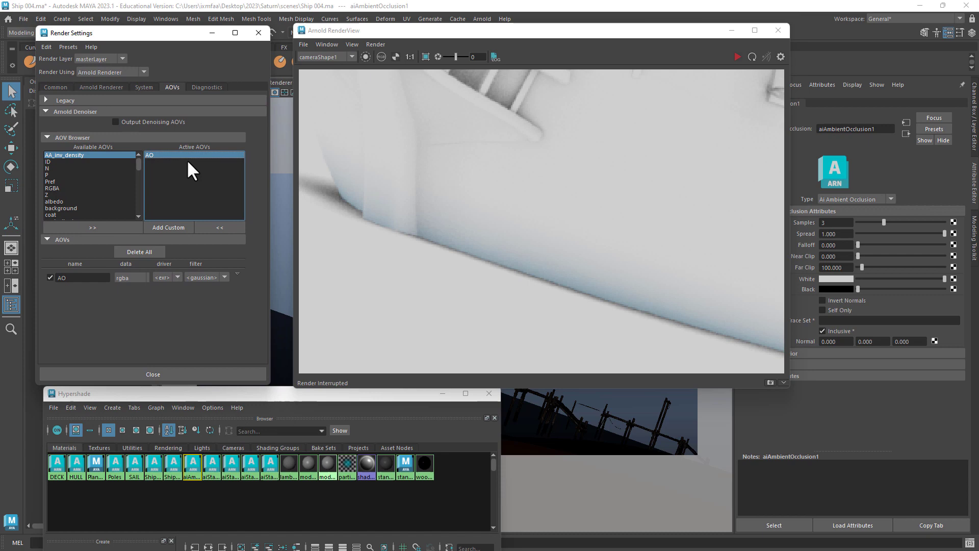
pyautogui.moveTo(201, 182)
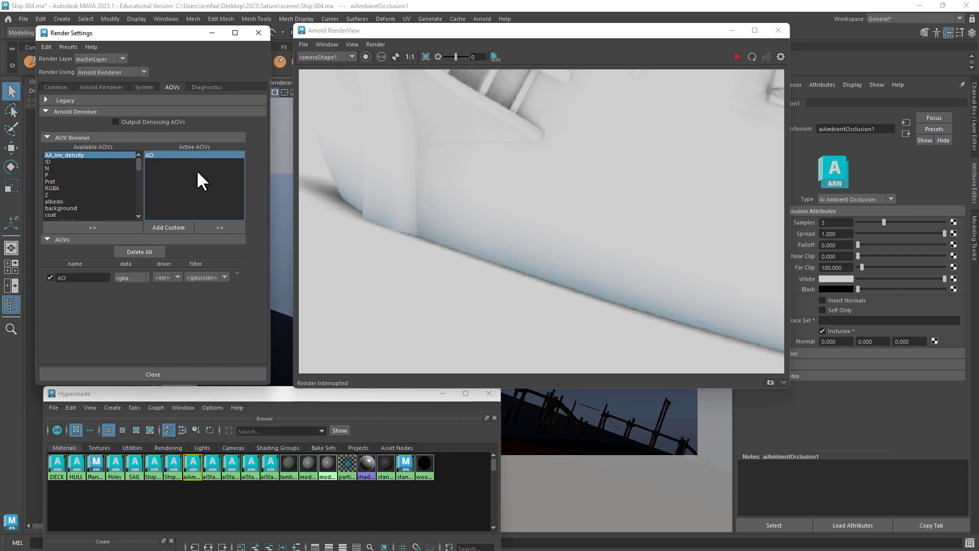
pyautogui.moveTo(190, 186)
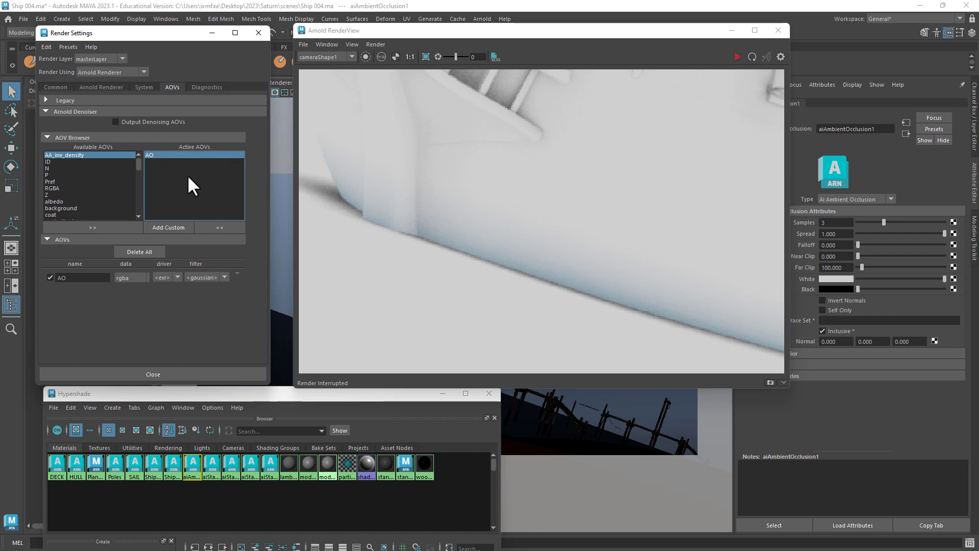
pyautogui.moveTo(177, 198)
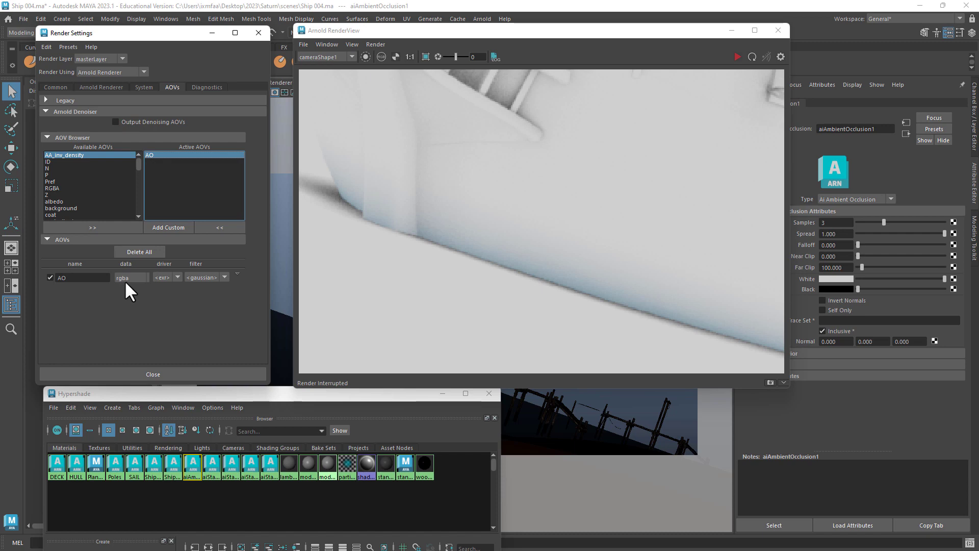
pyautogui.moveTo(137, 285)
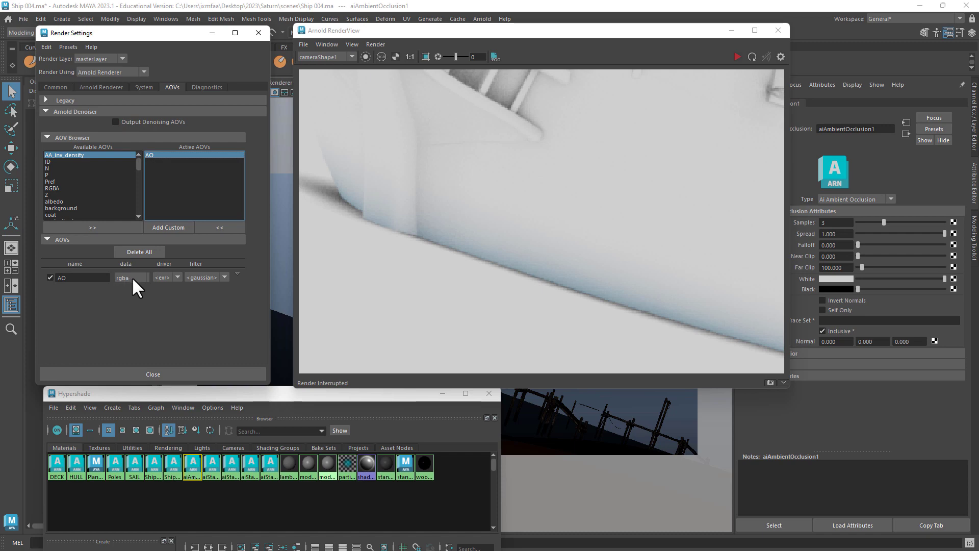
# Change the AO AOV data type from rgba to float
pyautogui.click(130, 277)
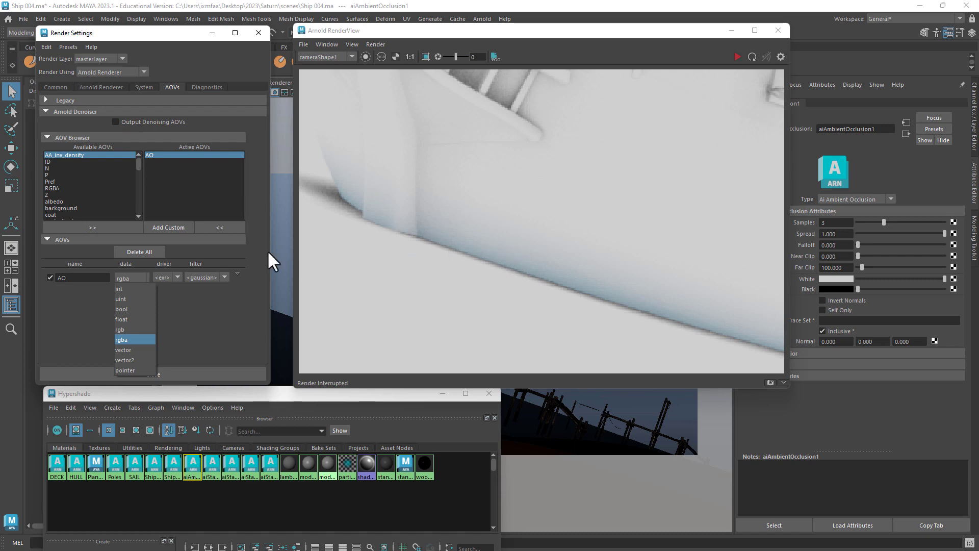
pyautogui.click(122, 319)
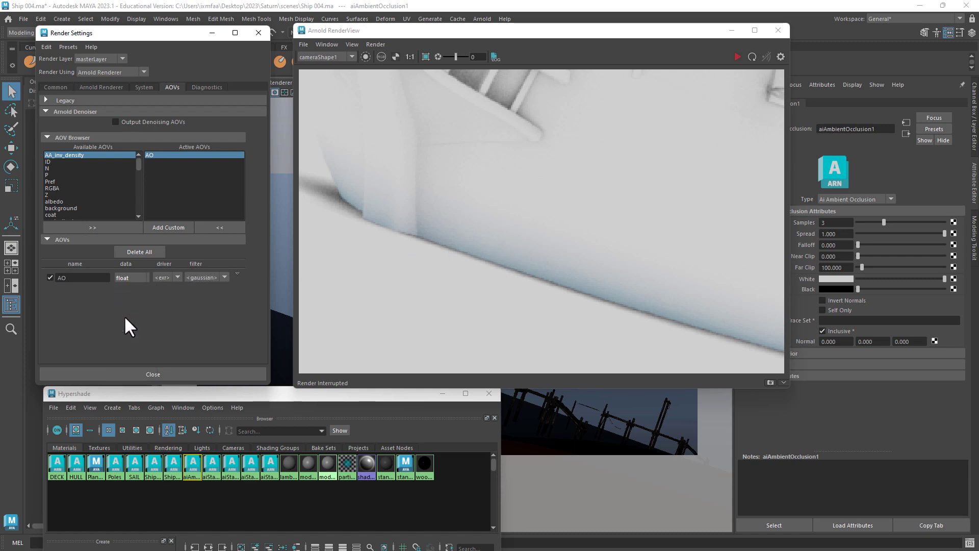
pyautogui.moveTo(430, 227)
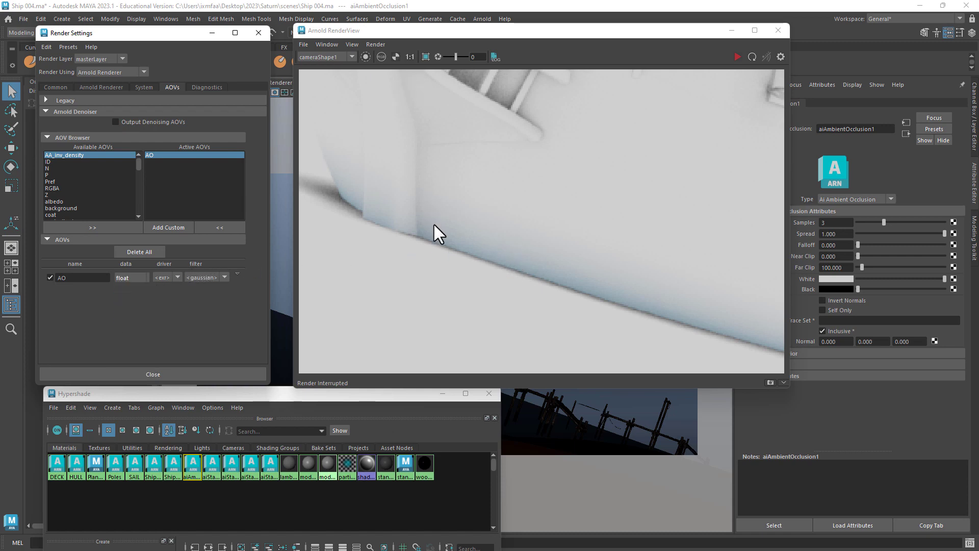
pyautogui.moveTo(414, 168)
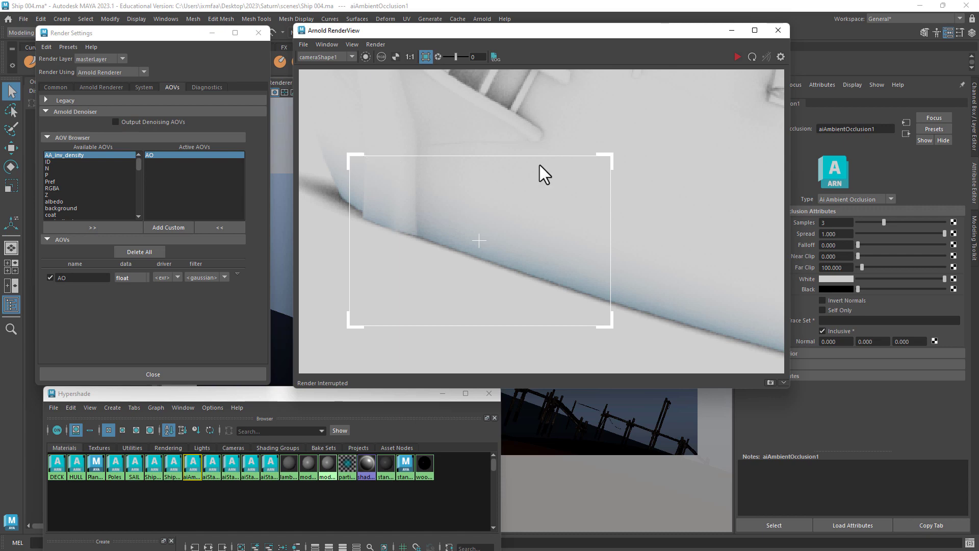
# Re-render the marked hull region so the float AO pass shows in grayscale
pyautogui.click(737, 56)
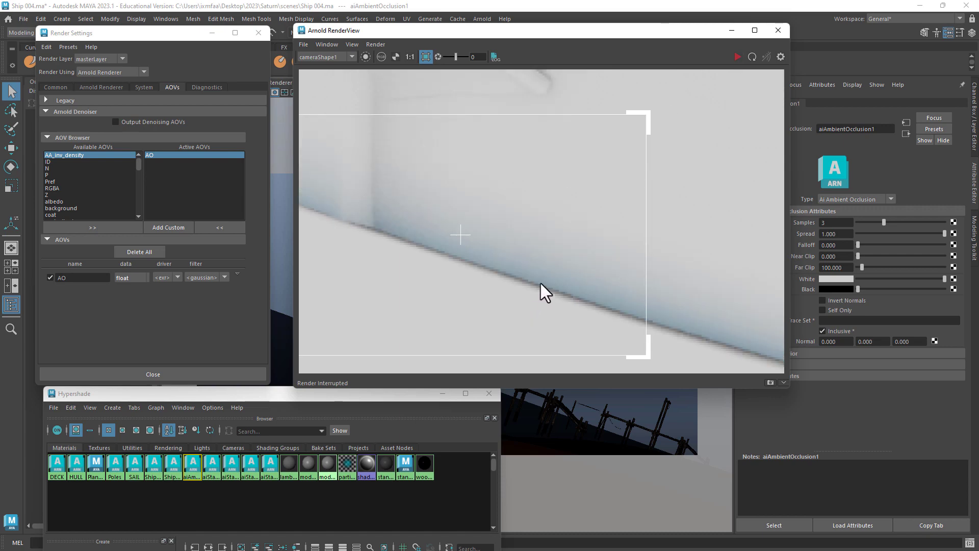
pyautogui.click(738, 57)
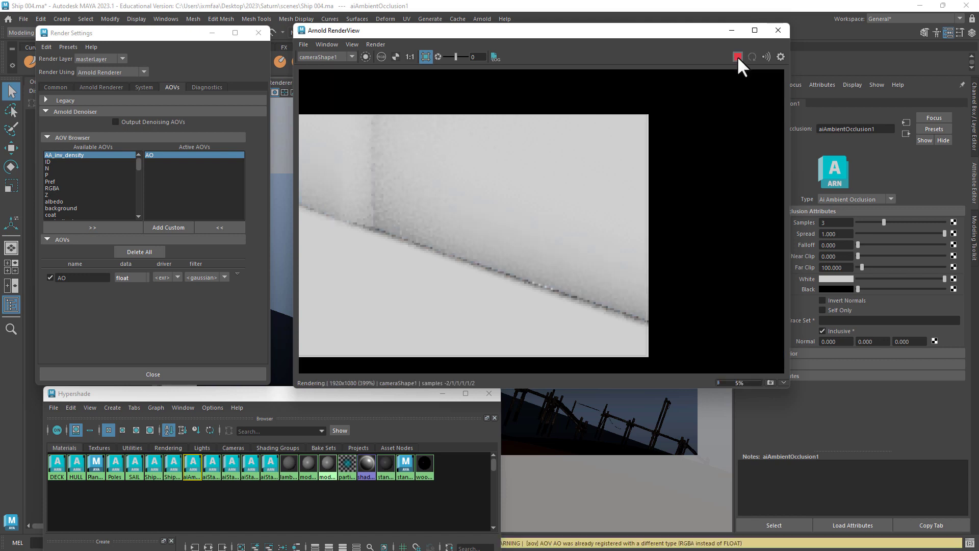